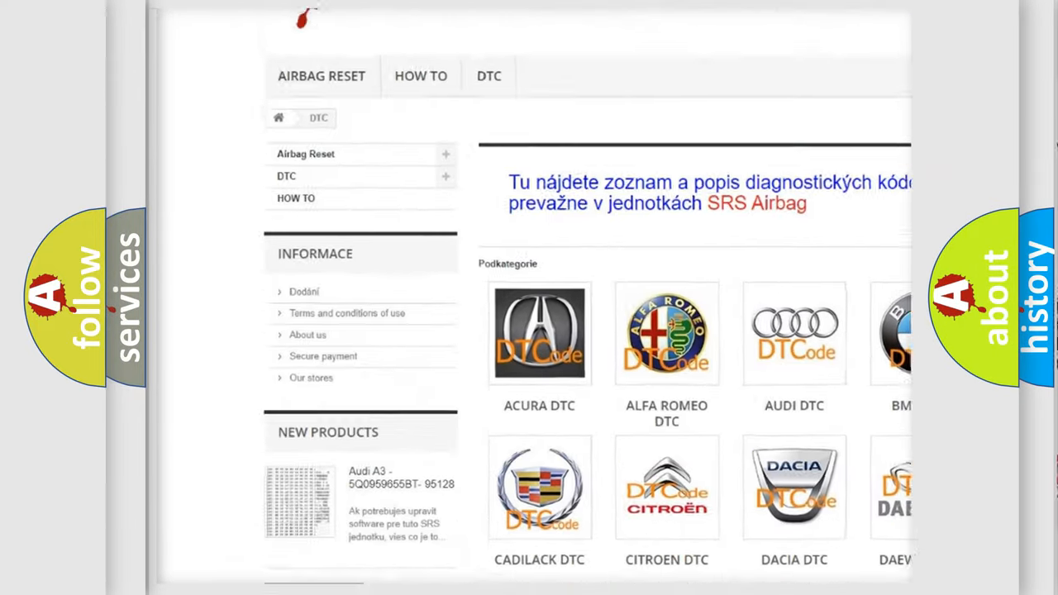
{"action": "scroll", "scroll_direction": "down", "scroll_amount": 3}
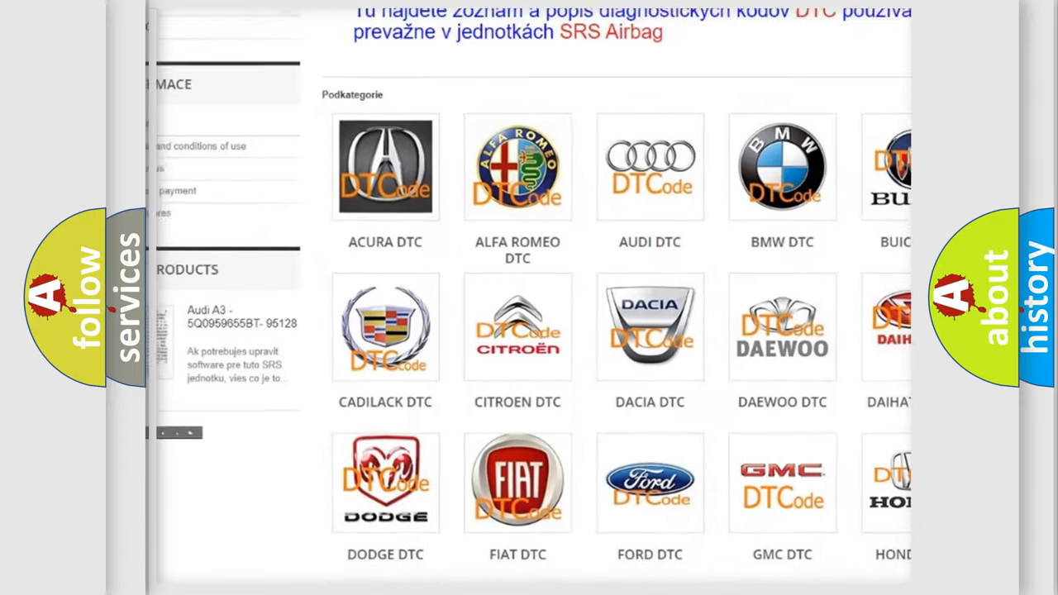